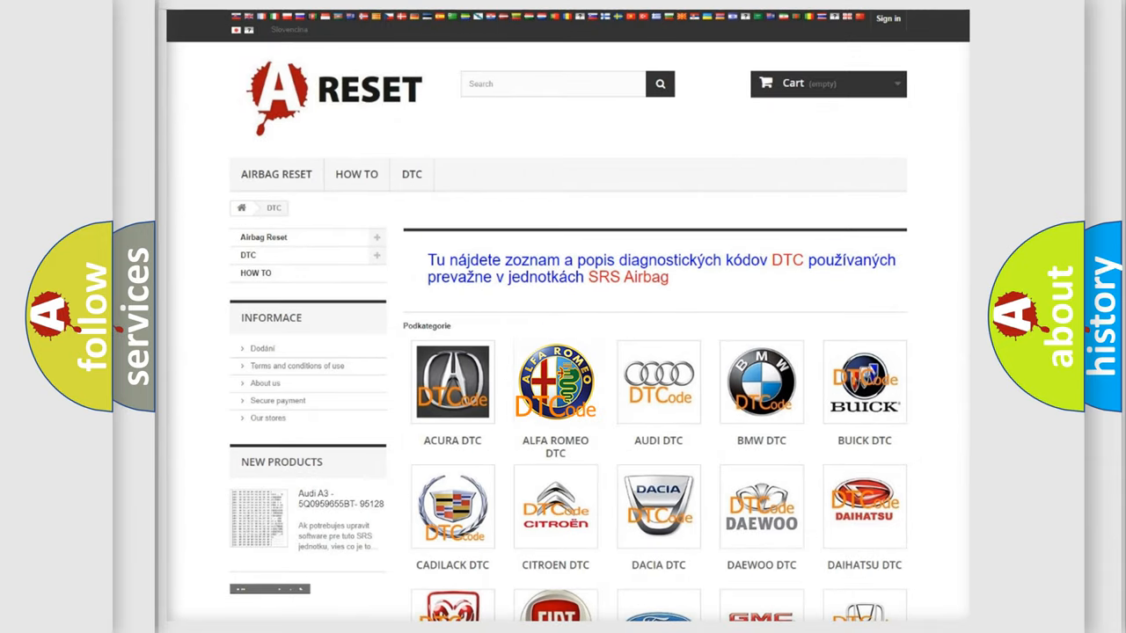
Show the Alfa Romeo DTC list scrolled down to the C25 and P00 code entries.
click(556, 382)
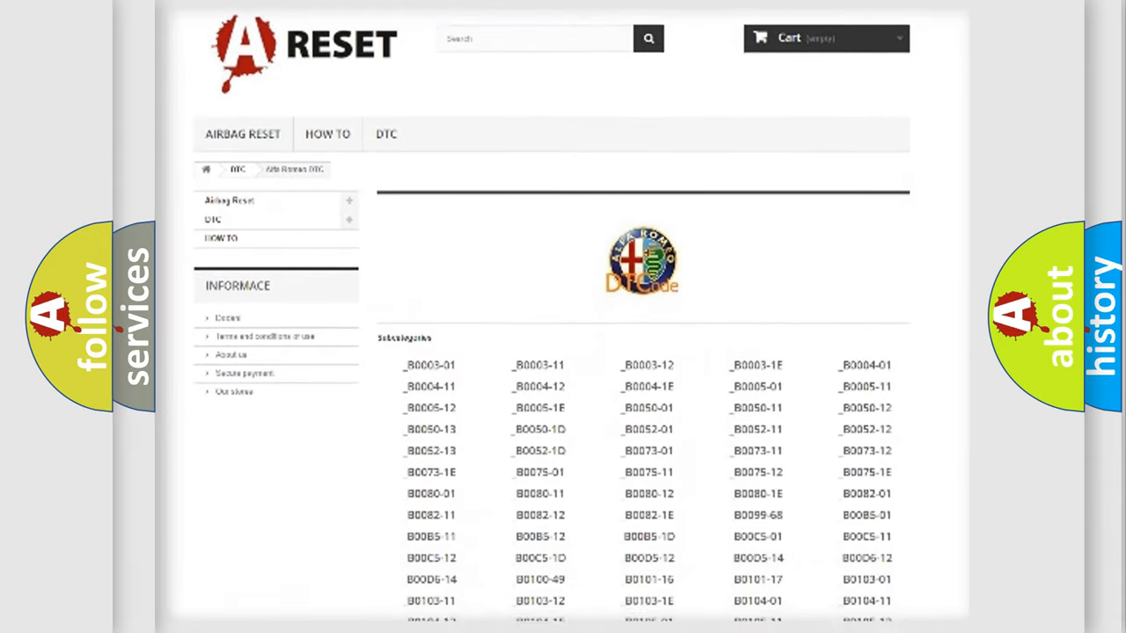
scroll(down, 3)
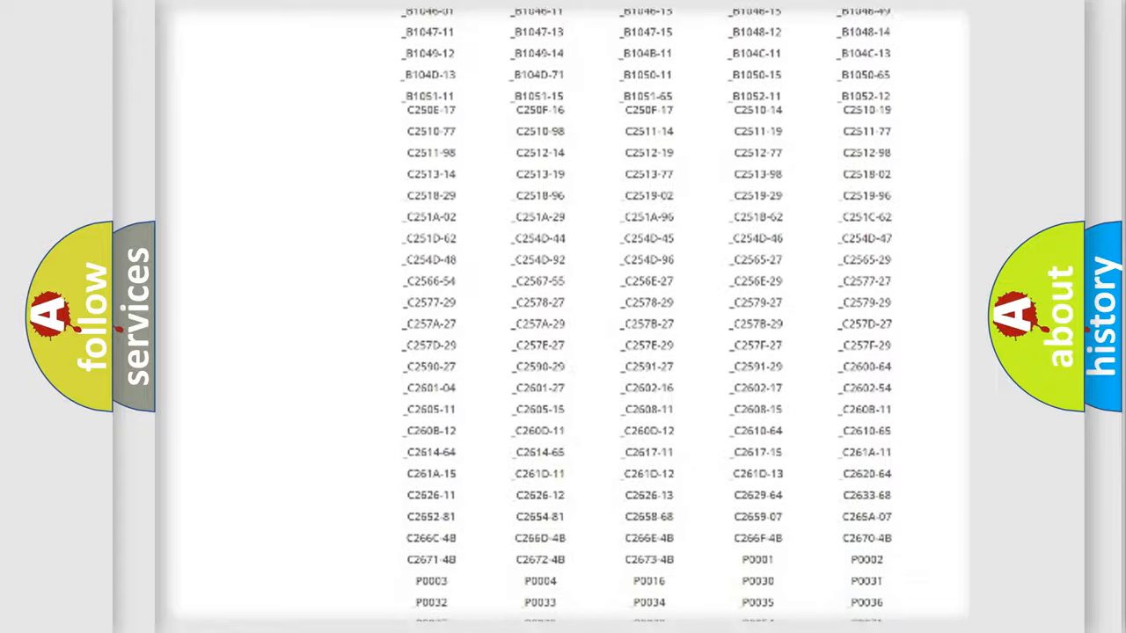